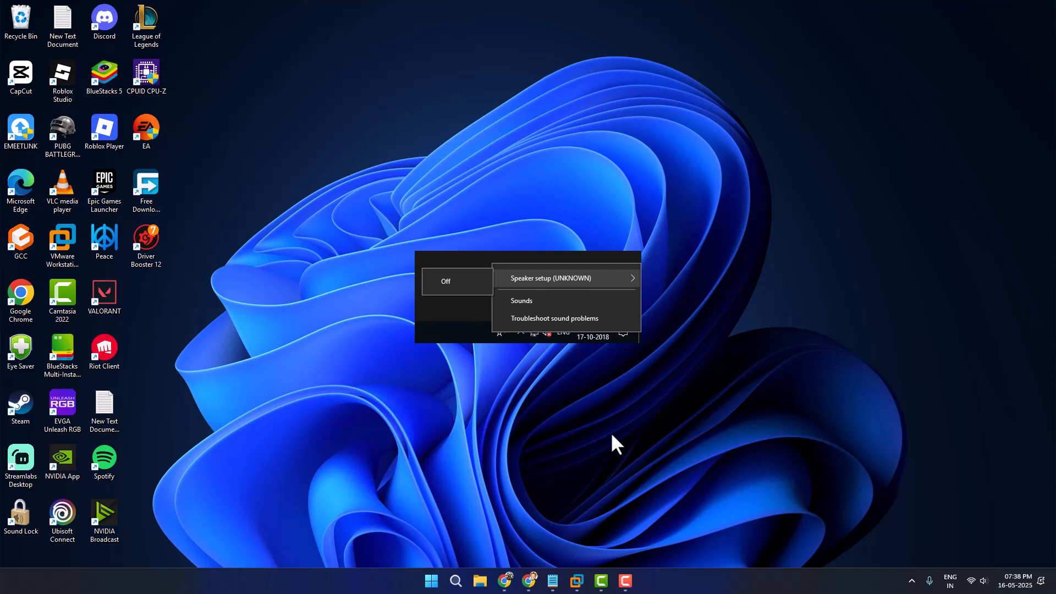
mouse_move(595, 375)
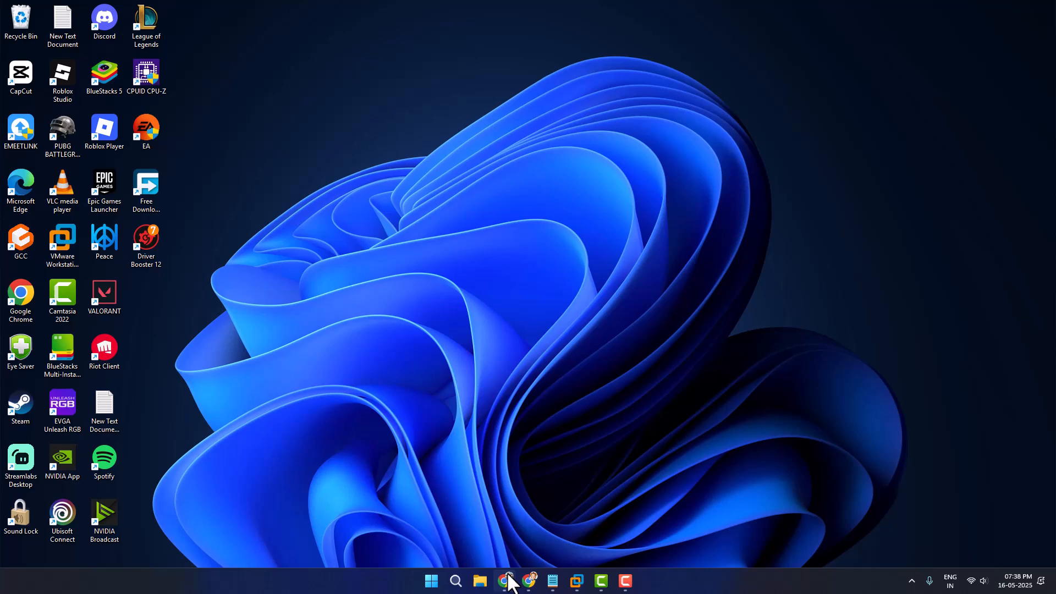
Step: Launch Driver Booster 12 from the desktop shortcut and start a scan for outdated drivers
click(508, 581)
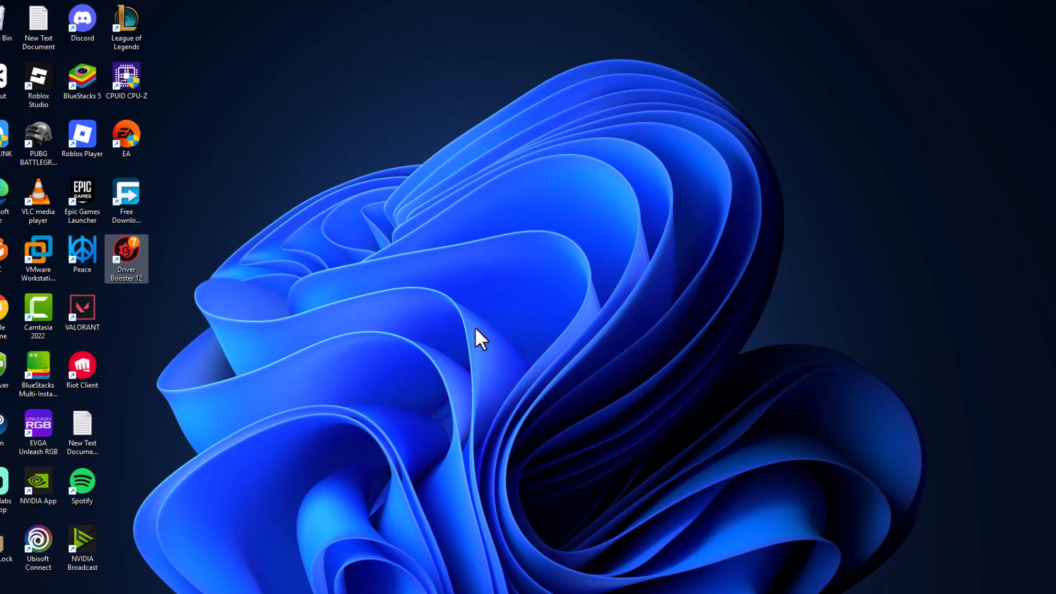
double_click(126, 253)
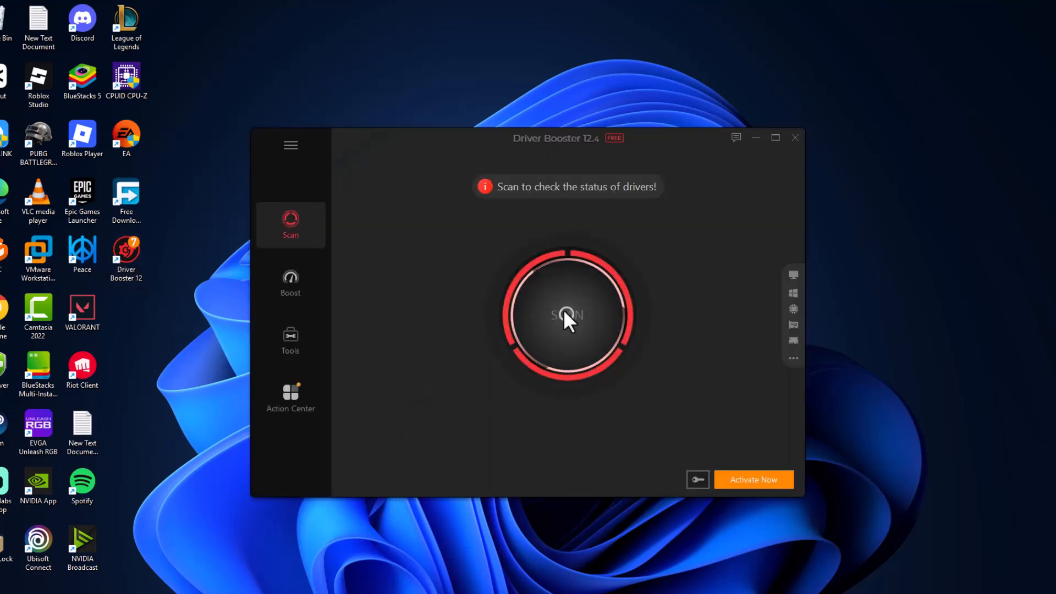
click(568, 316)
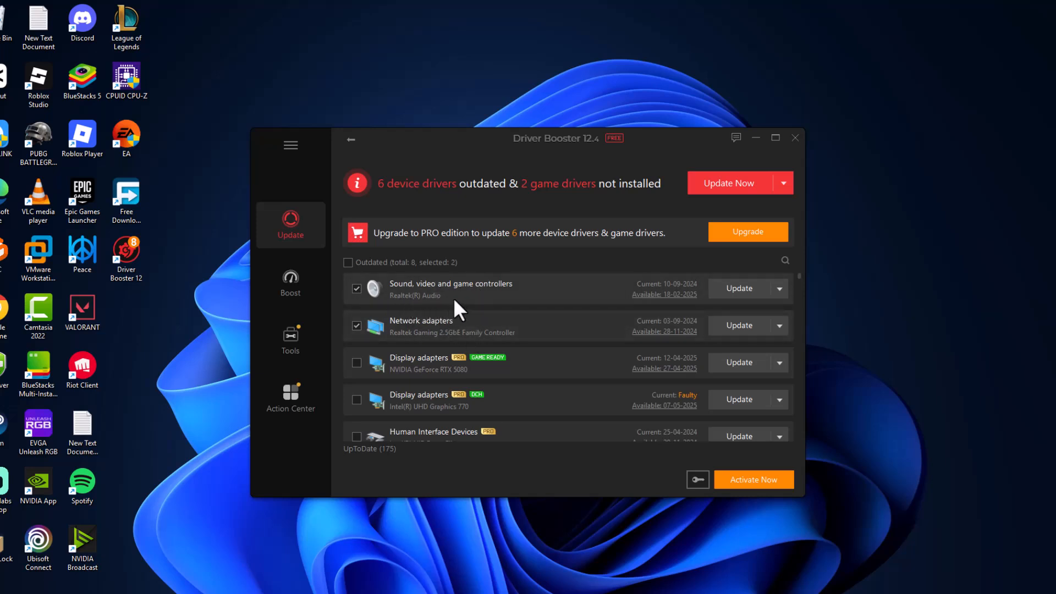
mouse_move(619, 377)
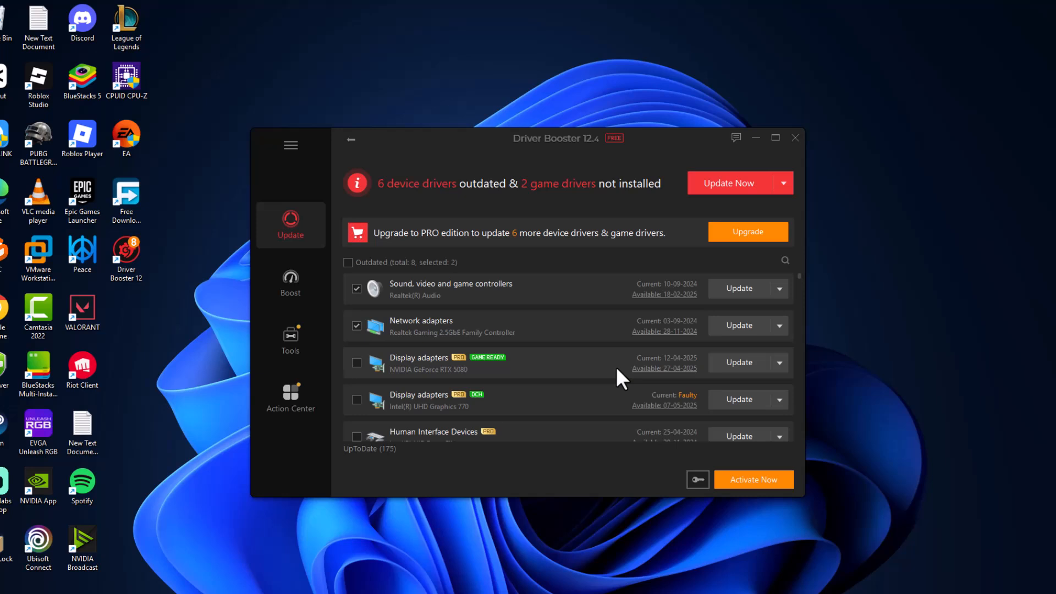
mouse_move(741, 216)
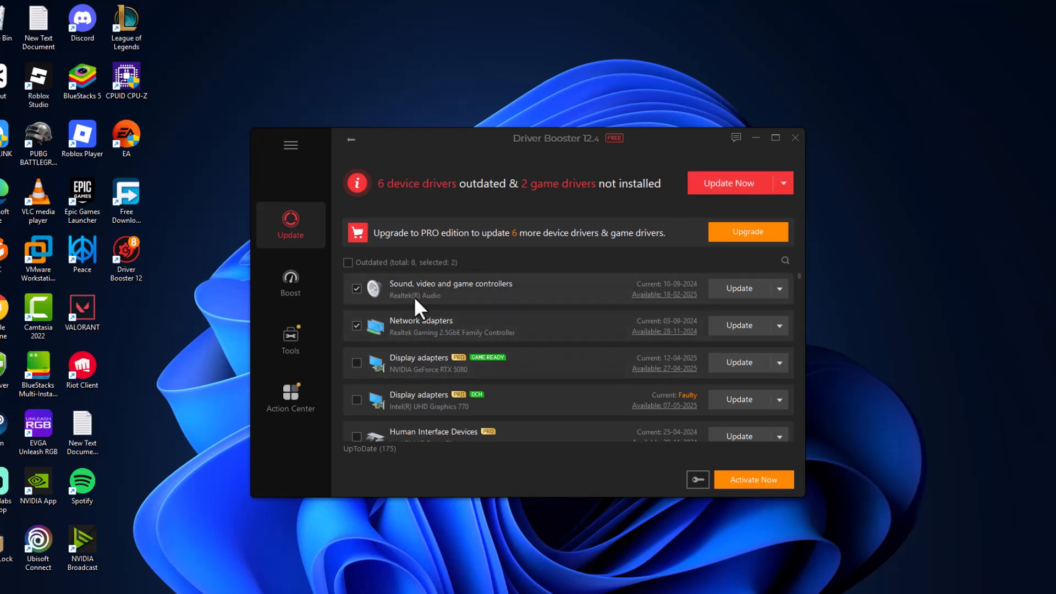
mouse_move(450, 303)
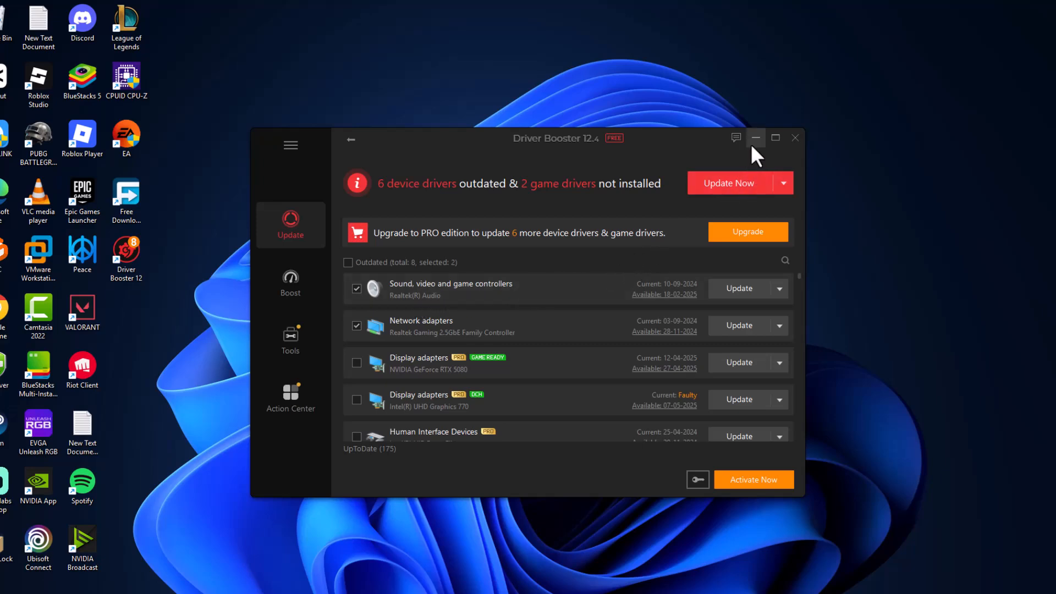
Step: Minimize Driver Booster to the taskbar after reviewing the checked Realtek Audio entry
click(754, 137)
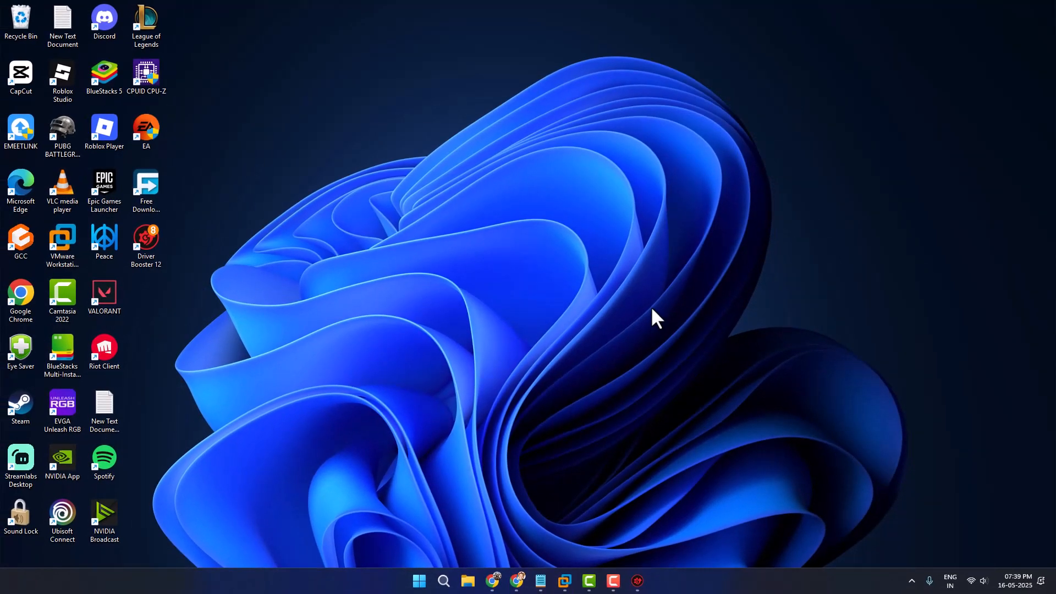